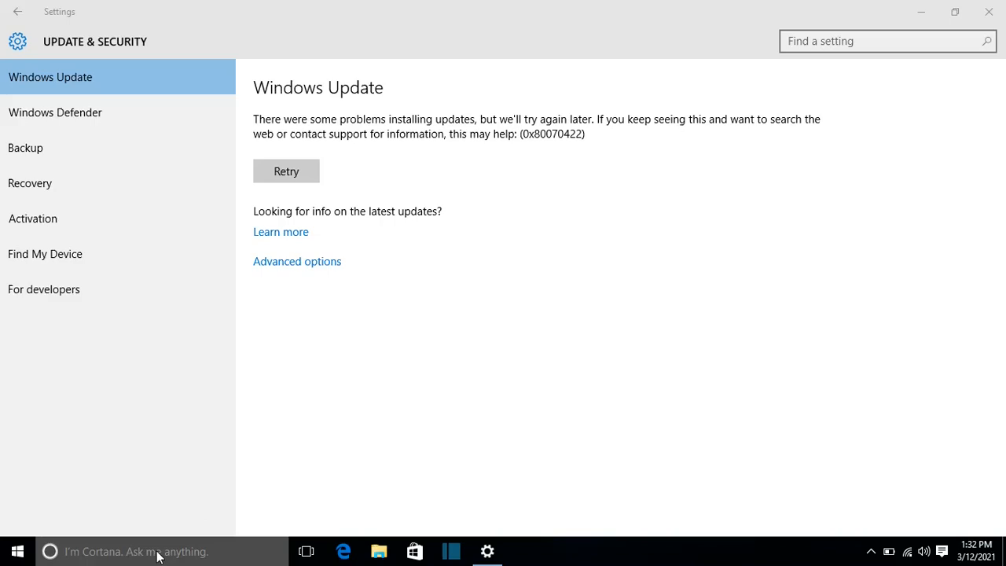
- Retry the failed update installation on the Windows Update settings page
{"action": "type", "text": "w"}
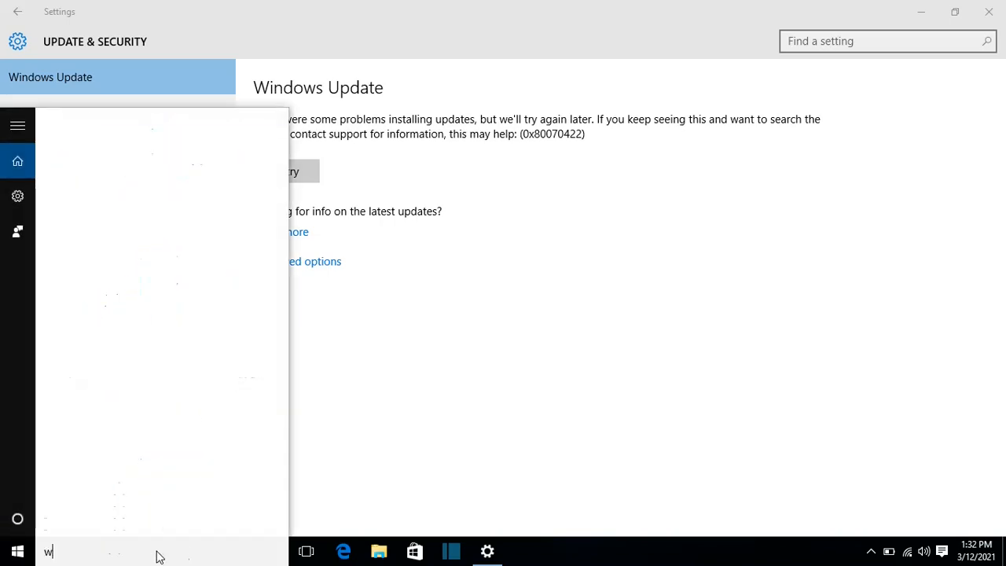
{"action": "type", "text": "indows upda"}
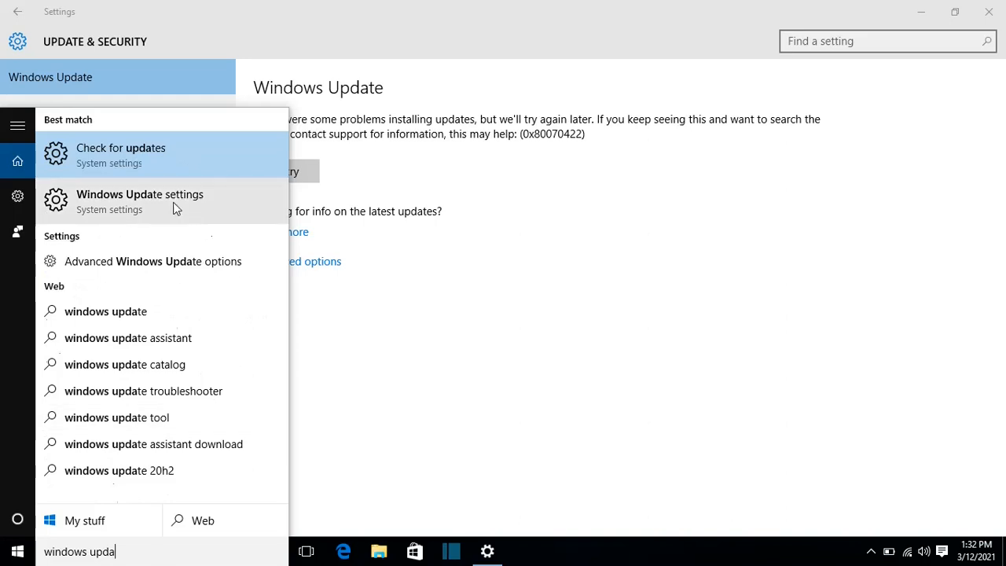
{"action": "mouse_move", "coordinate": [160, 214]}
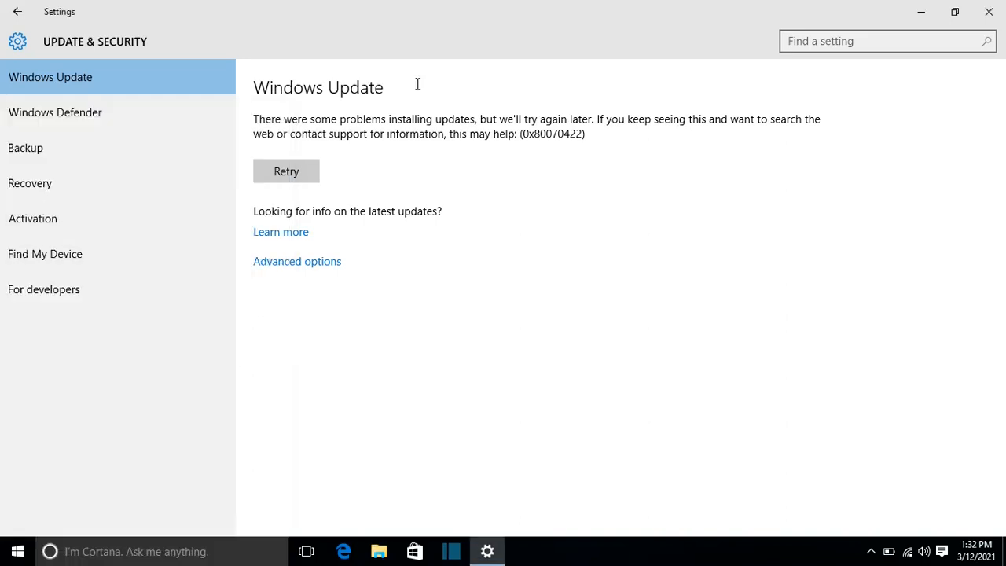
{"action": "mouse_move", "coordinate": [385, 234]}
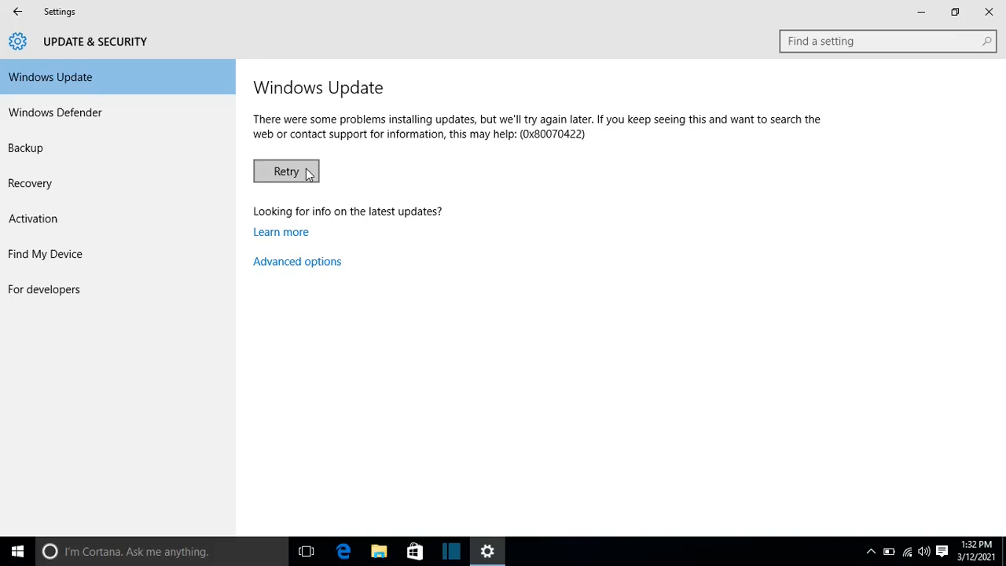
{"action": "left_click", "coordinate": [286, 172]}
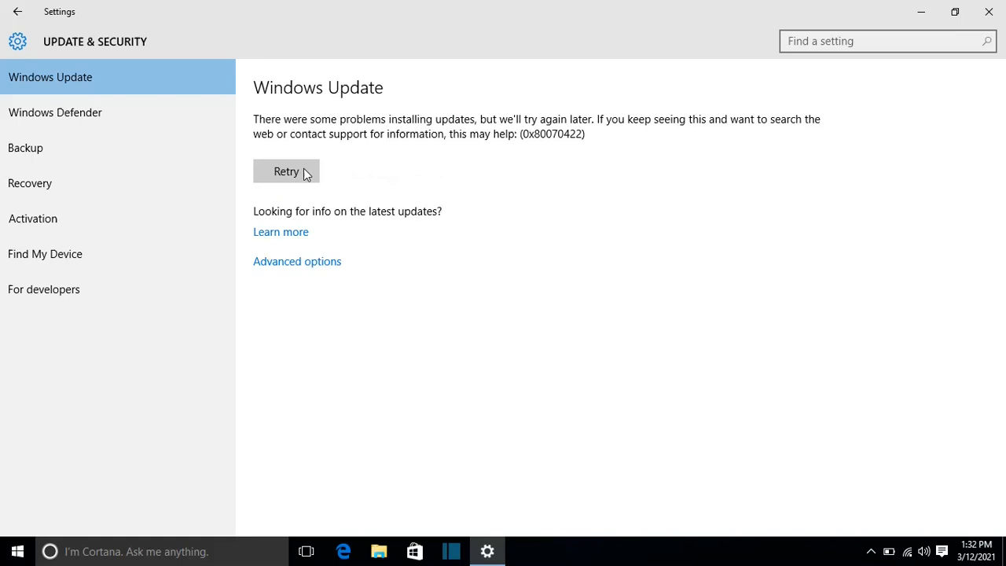
{"action": "mouse_move", "coordinate": [145, 552]}
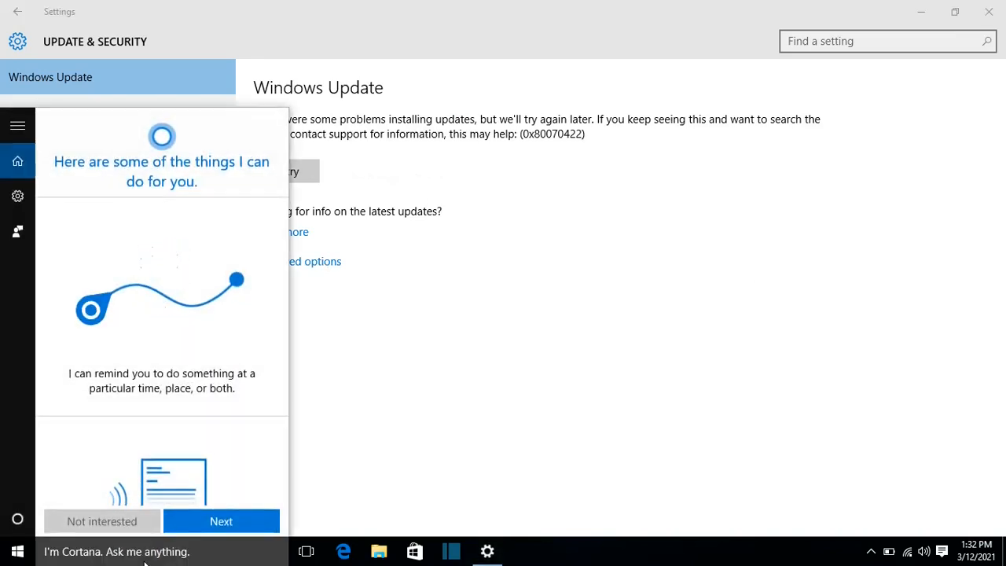
- Search 'service' from the Start menu and launch the Services app
{"action": "type", "text": "service"}
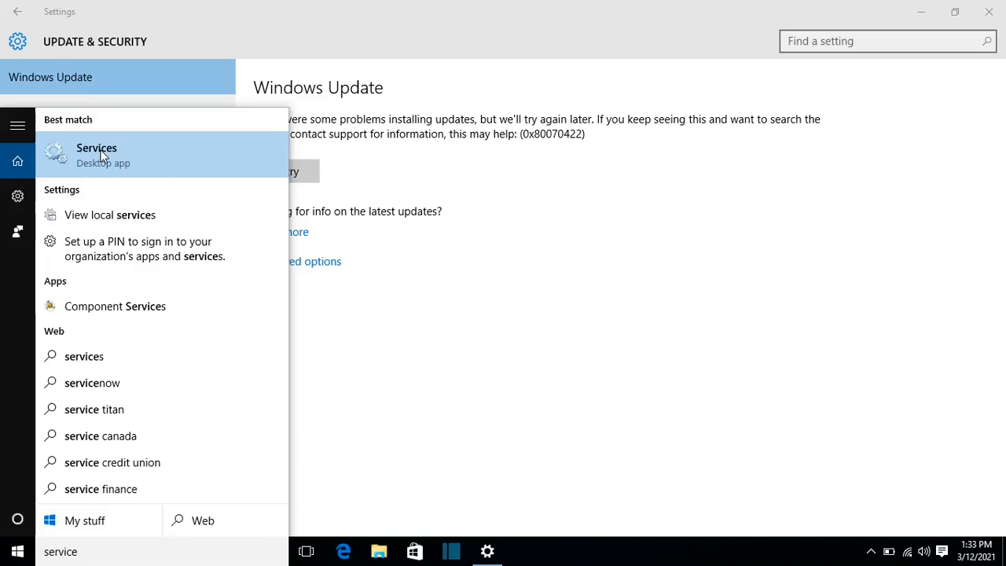
{"action": "left_click", "coordinate": [96, 156]}
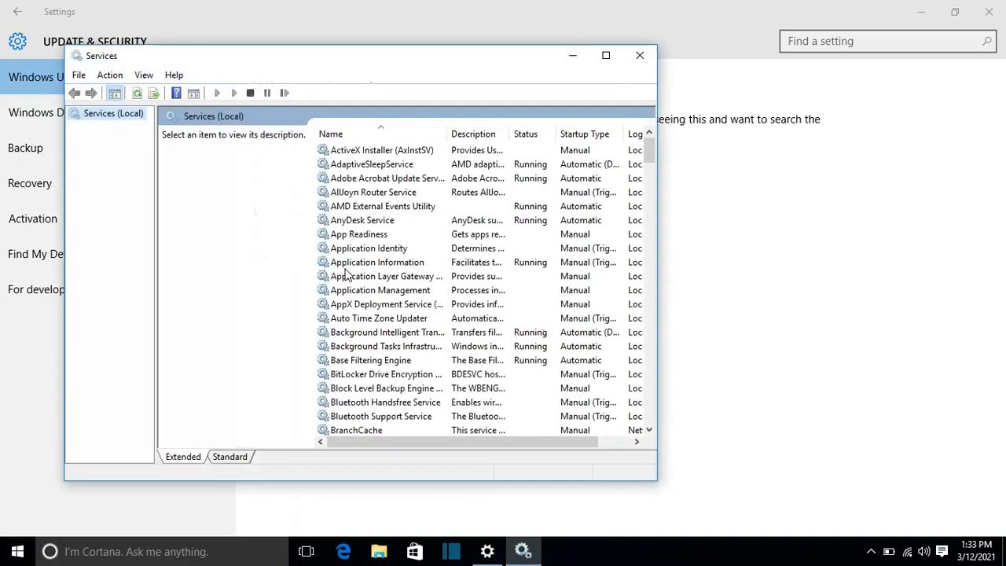
- Maximize Services and select the Windows Update service, whose startup type is Disabled
{"action": "left_click", "coordinate": [605, 57]}
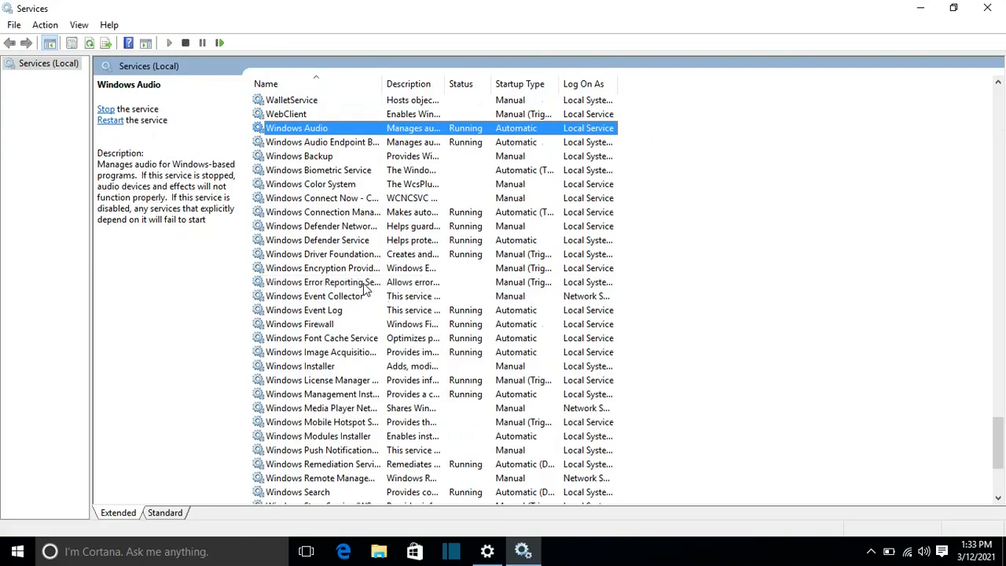
{"action": "left_click", "coordinate": [319, 170]}
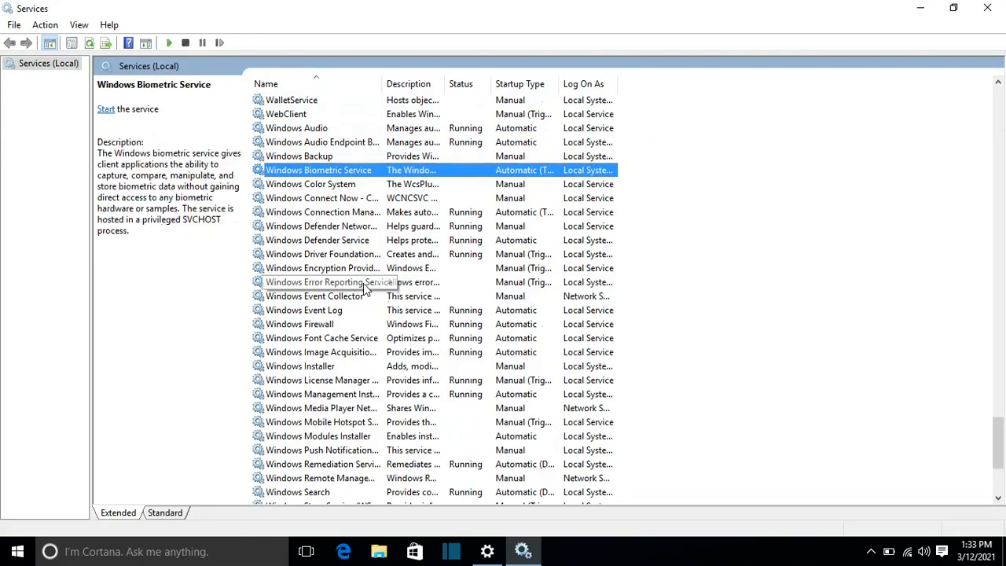
{"action": "left_click", "coordinate": [322, 283]}
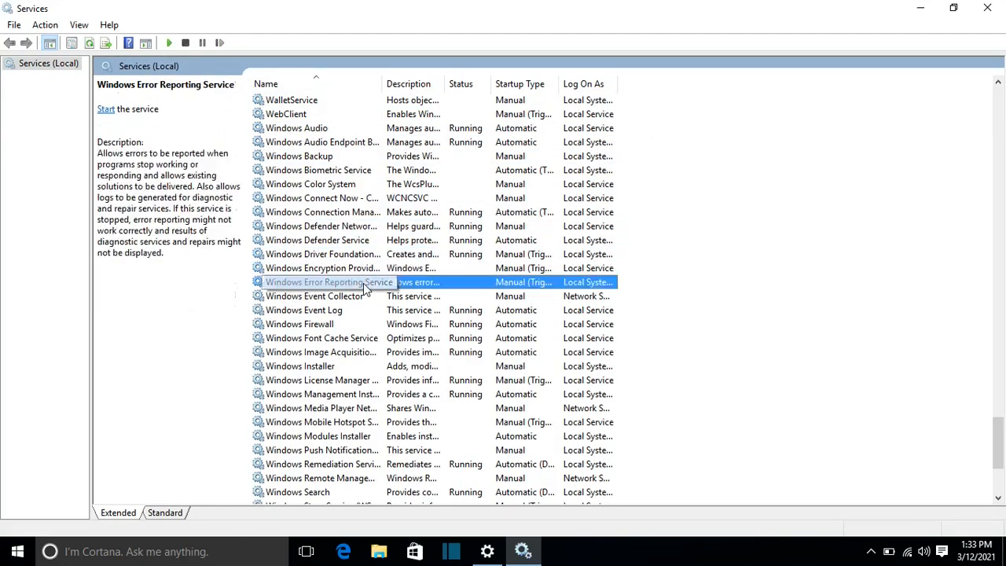
{"action": "left_click", "coordinate": [321, 478]}
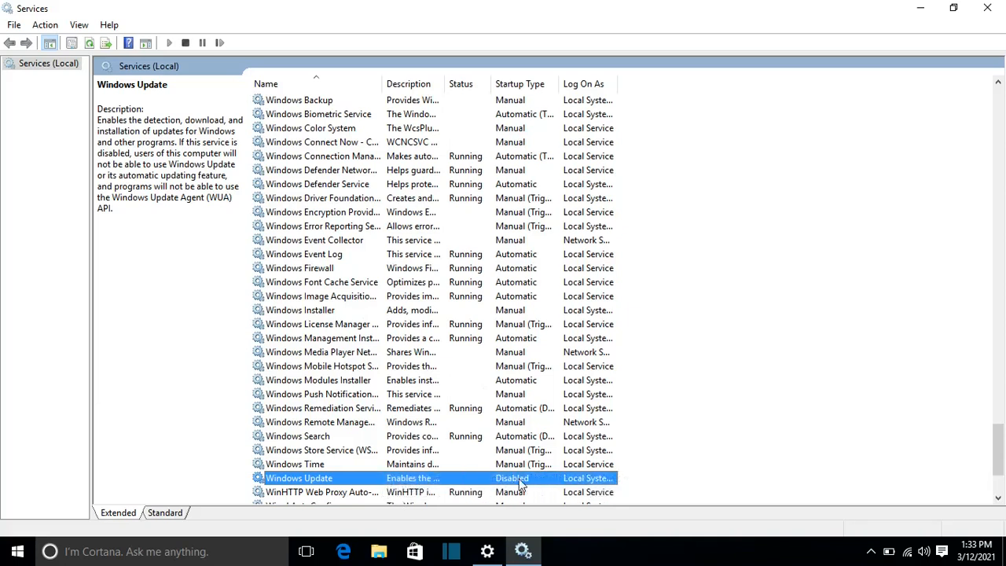
{"action": "mouse_move", "coordinate": [491, 478]}
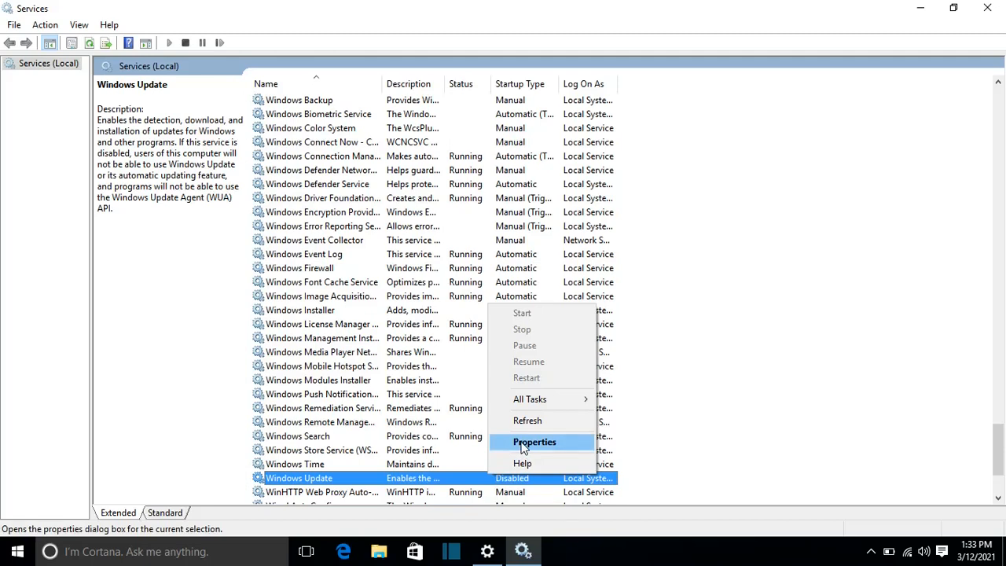
- Set the Windows Update service's startup type to Automatic in its Properties and confirm
{"action": "left_click", "coordinate": [534, 441]}
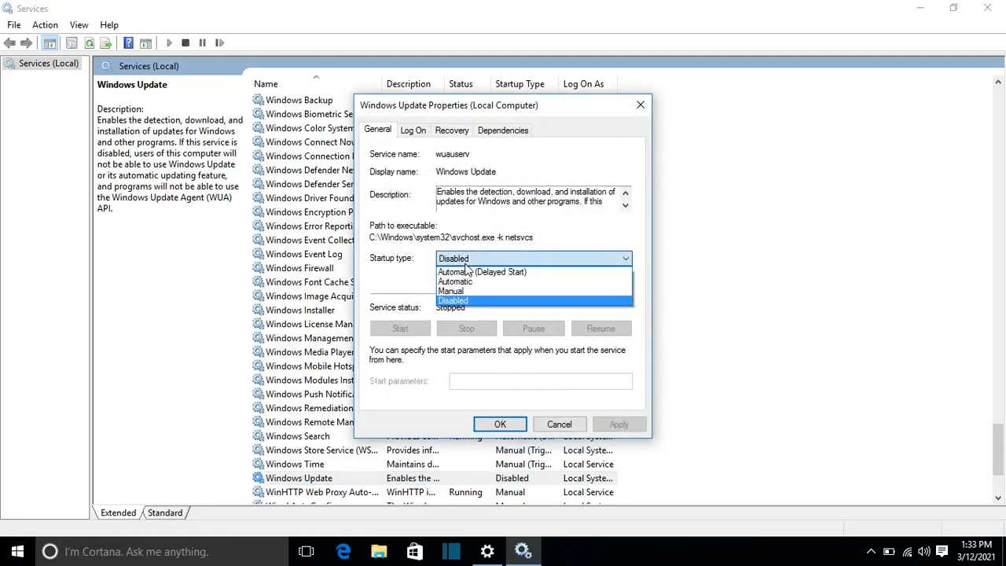
{"action": "left_click", "coordinate": [456, 281]}
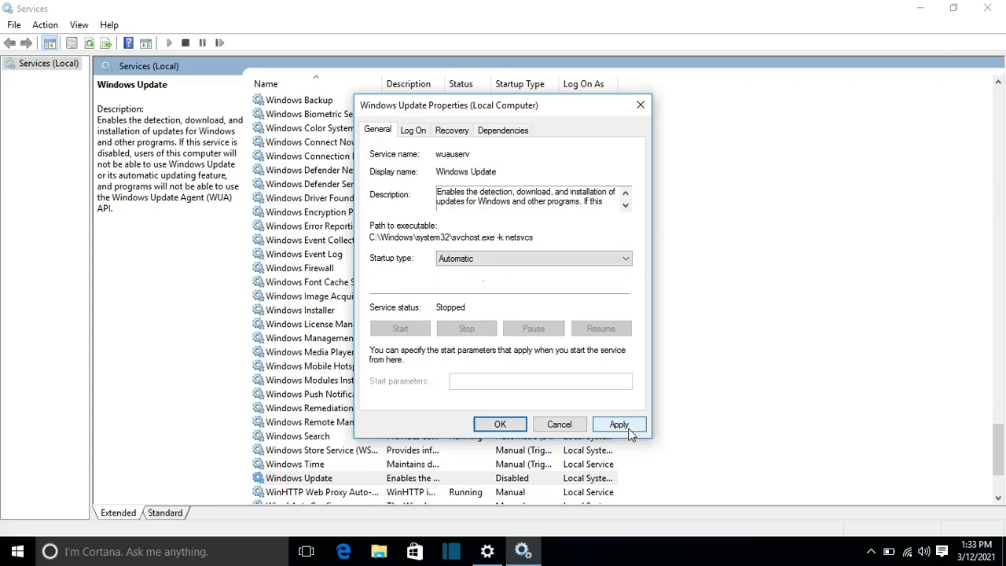
{"action": "left_click", "coordinate": [619, 425]}
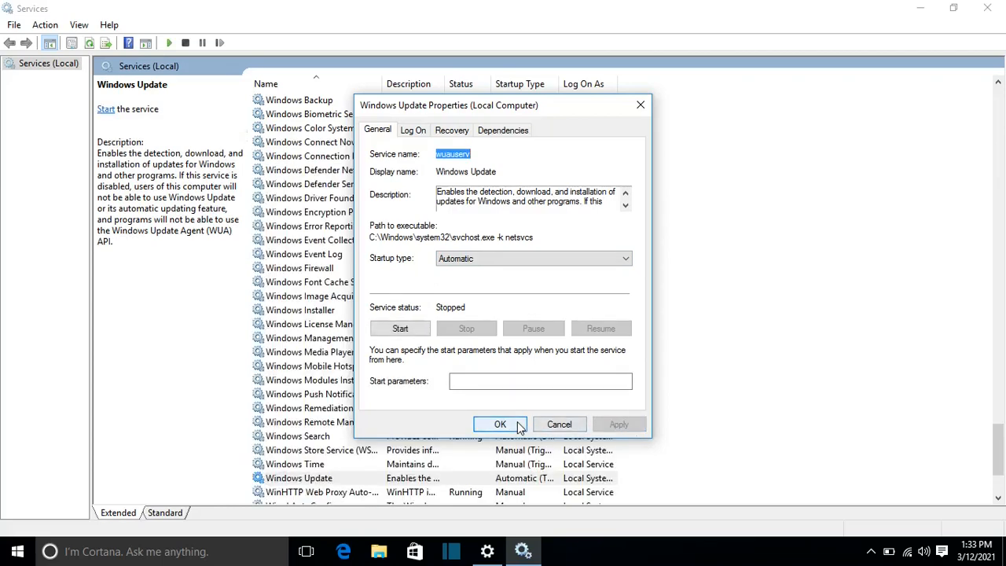
{"action": "left_click", "coordinate": [500, 424]}
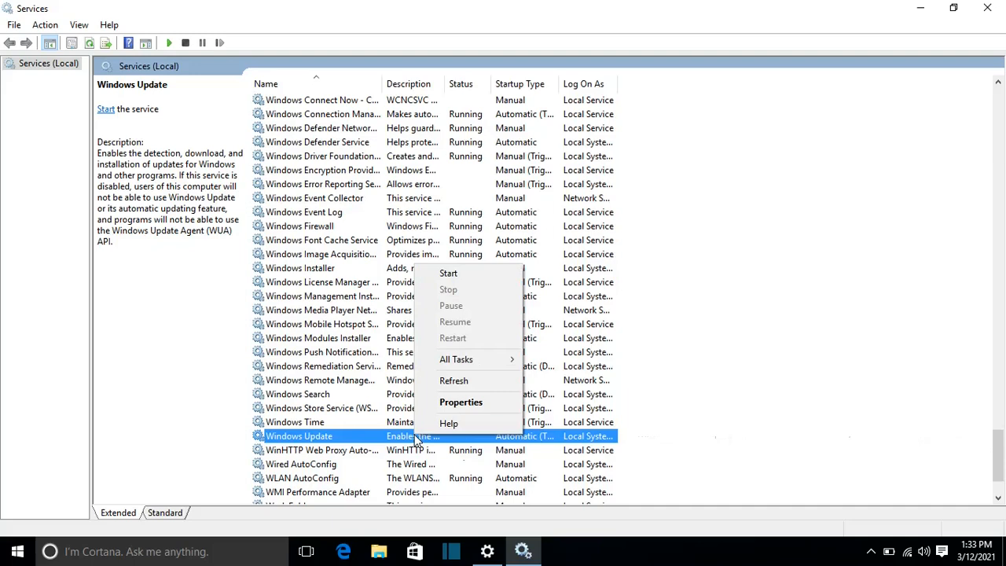
{"action": "mouse_move", "coordinate": [468, 273]}
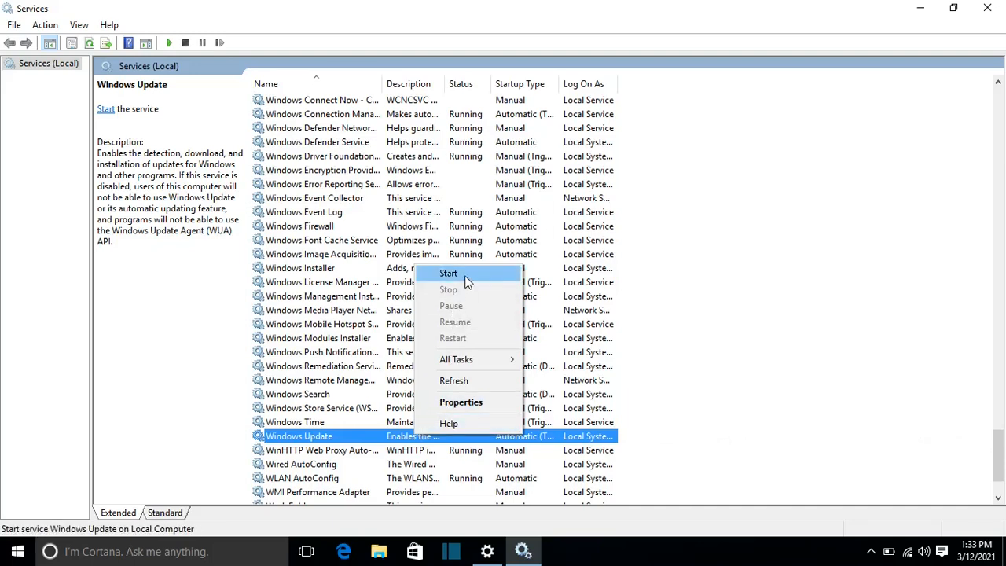
- Start the Windows Update service and dismiss the Service Control progress window
{"action": "left_click", "coordinate": [447, 273]}
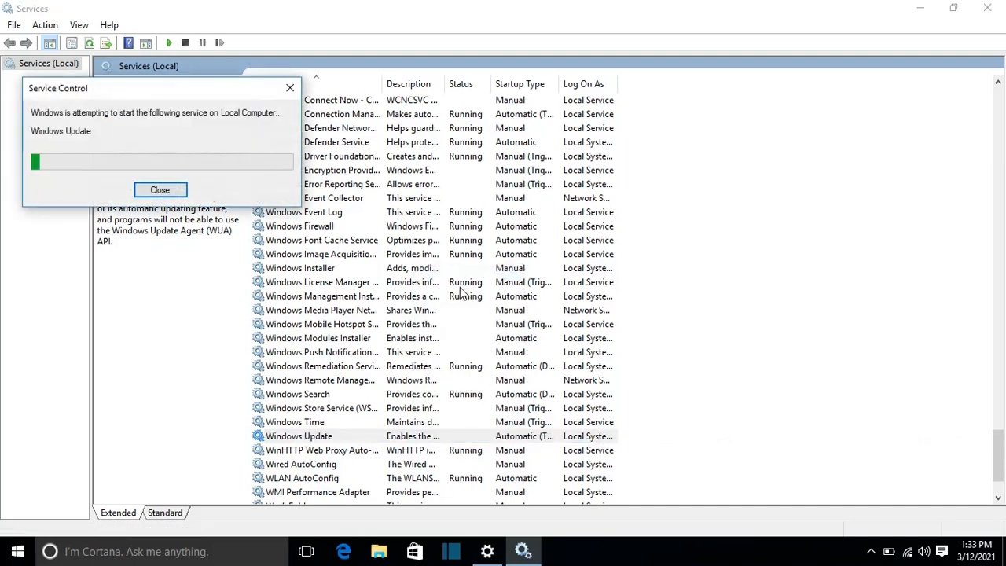
{"action": "left_click", "coordinate": [160, 189]}
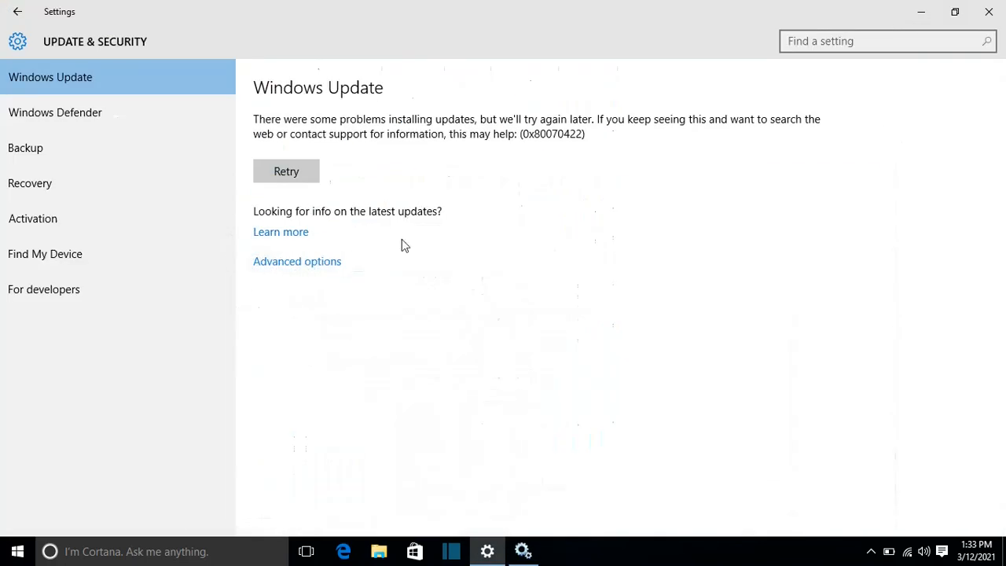
{"action": "mouse_move", "coordinate": [308, 107]}
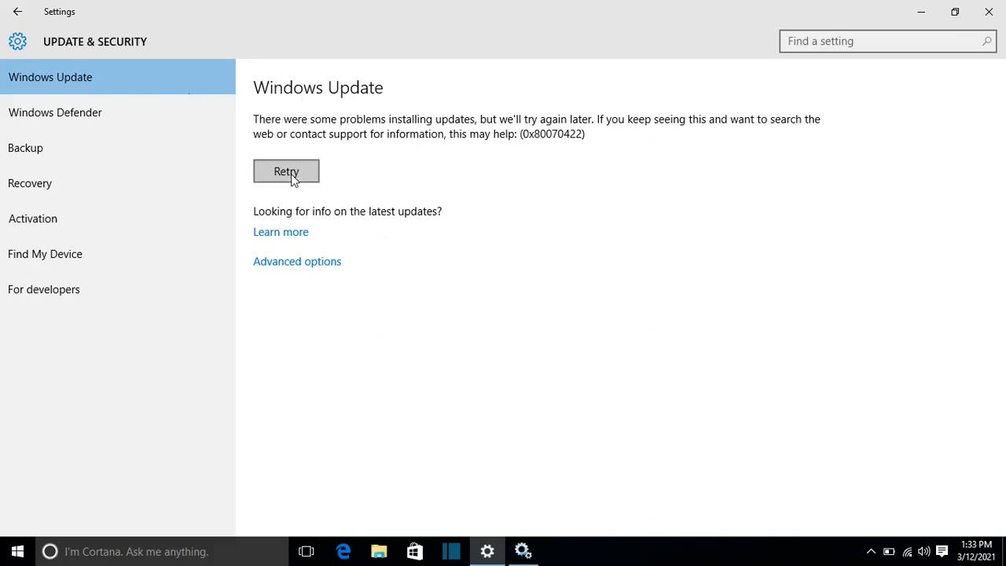
- Retry on the Windows Update page so it begins checking for updates
{"action": "left_click", "coordinate": [286, 171]}
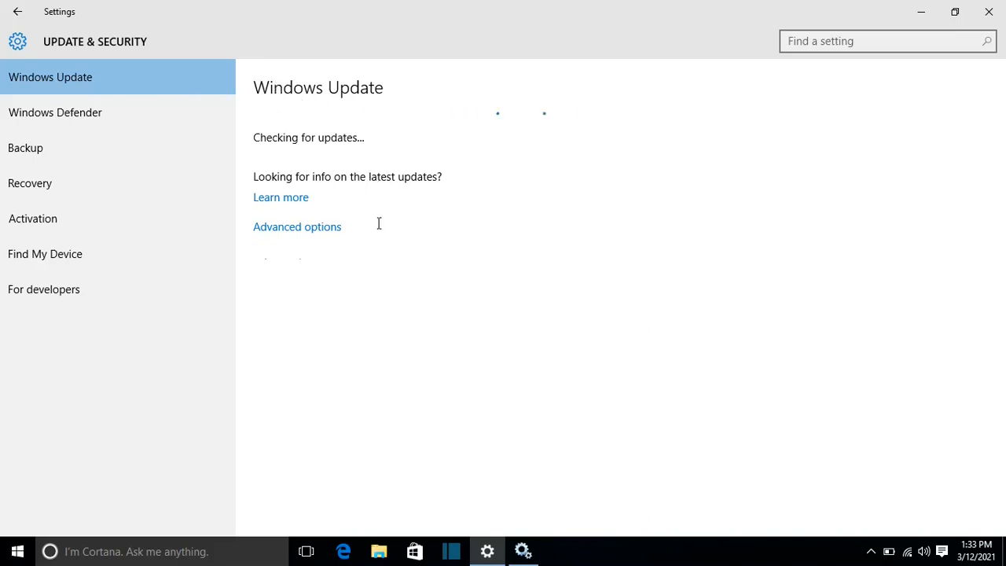